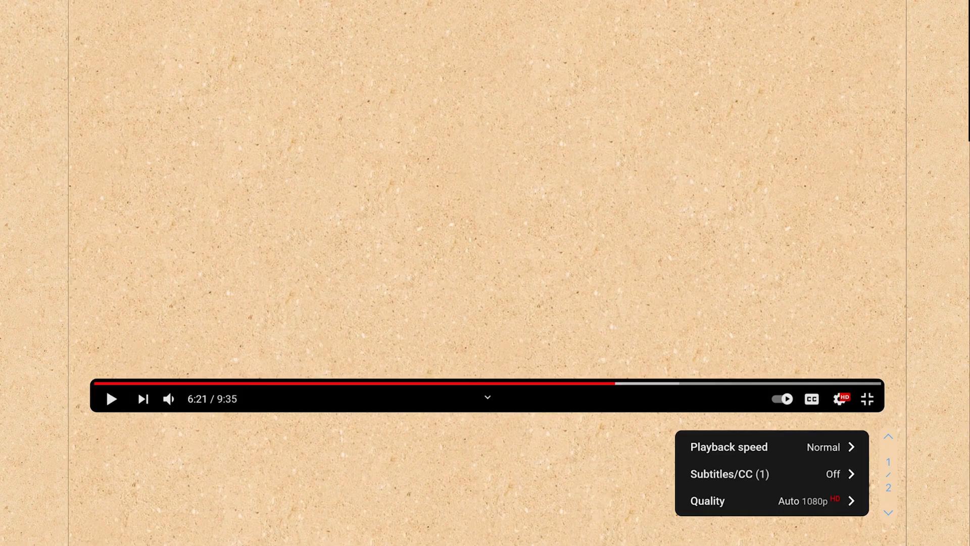
# Handwrite 'HLS (HTTP Live Streaming)' with '2009 Apple' on the line below.
pyautogui.write('HLS (HTTP')
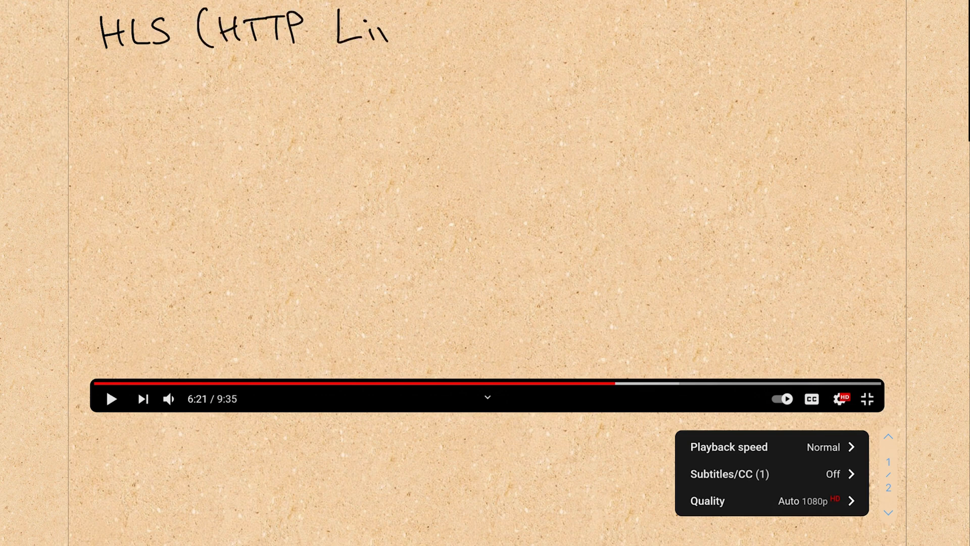
pyautogui.write('Live Streaming)')
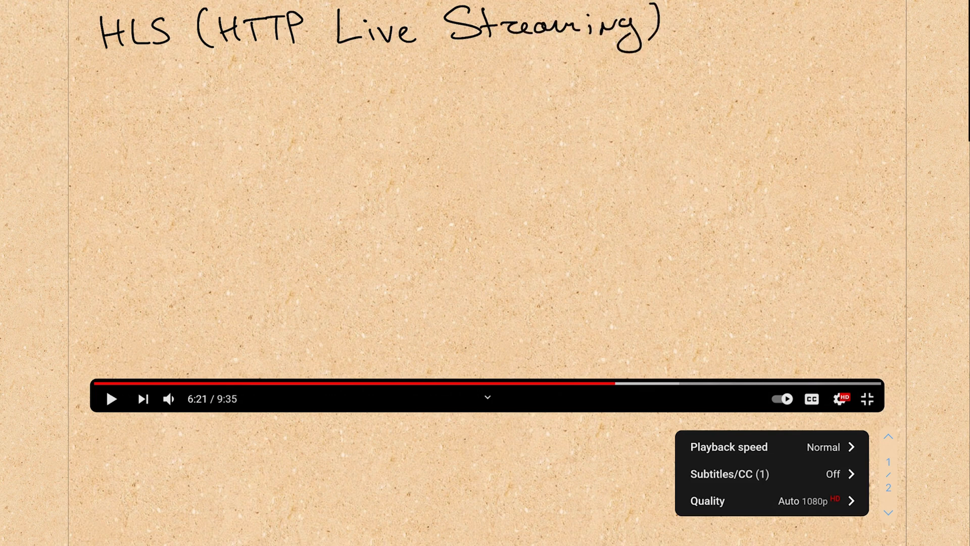
pyautogui.write('2009')
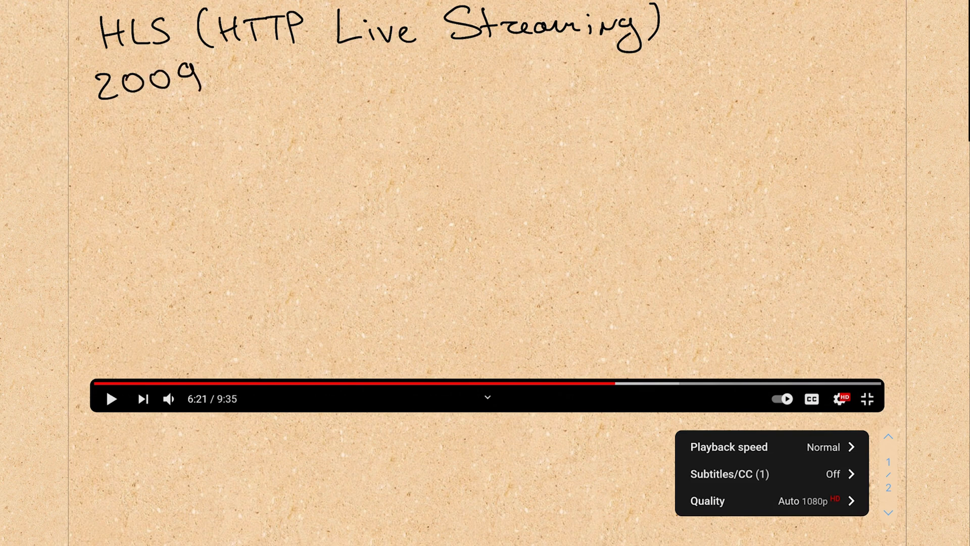
pyautogui.write('App')
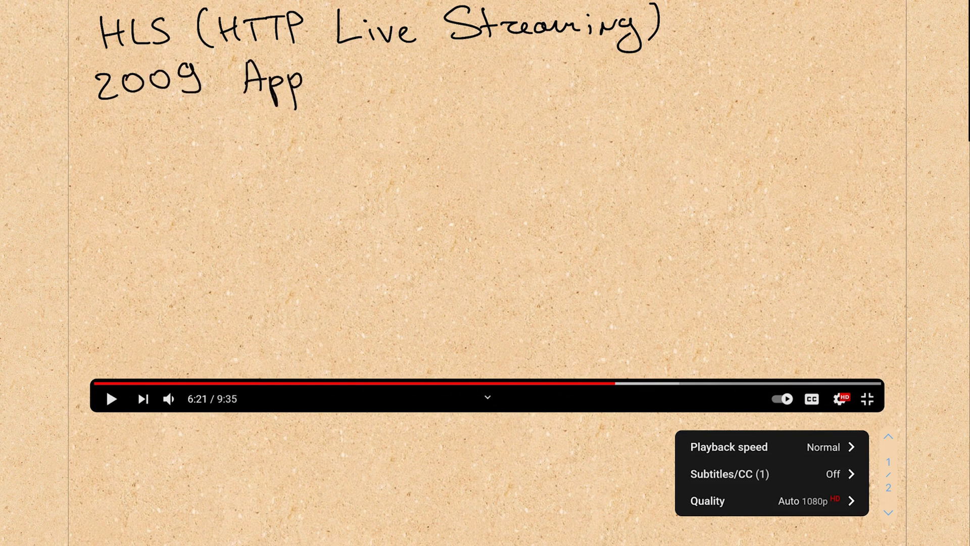
pyautogui.write('le')
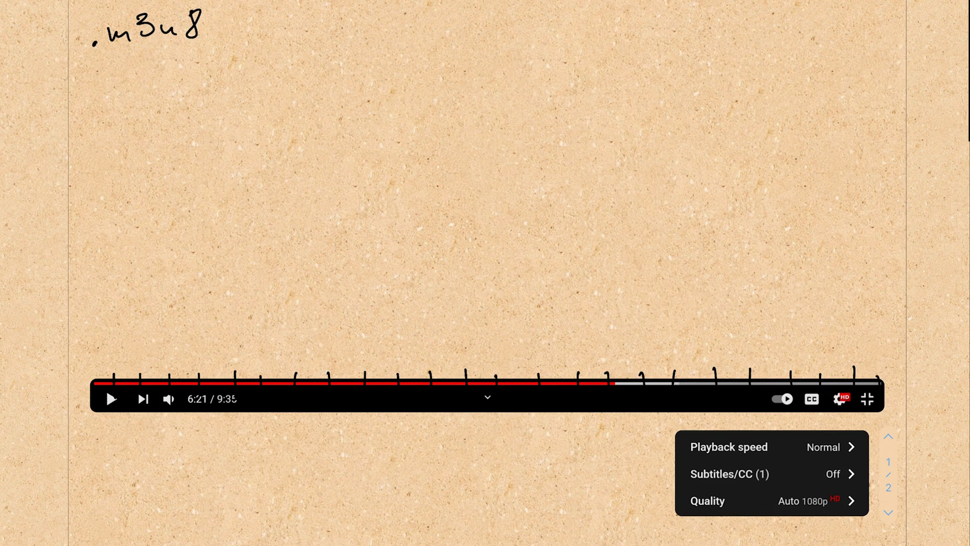
# Label .m3u8 with '→ playlist file / manifest file'.
pyautogui.write('→ 1')
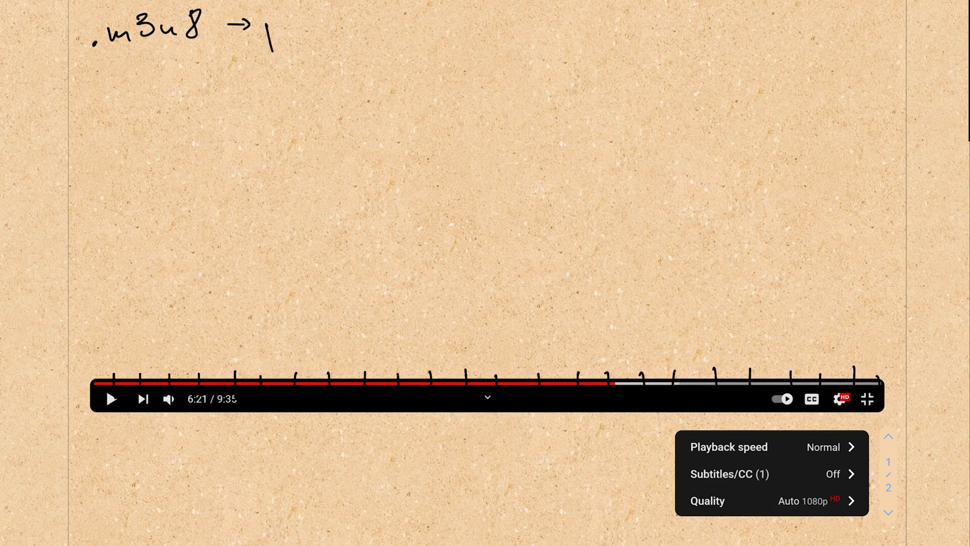
pyautogui.write('playlist file')
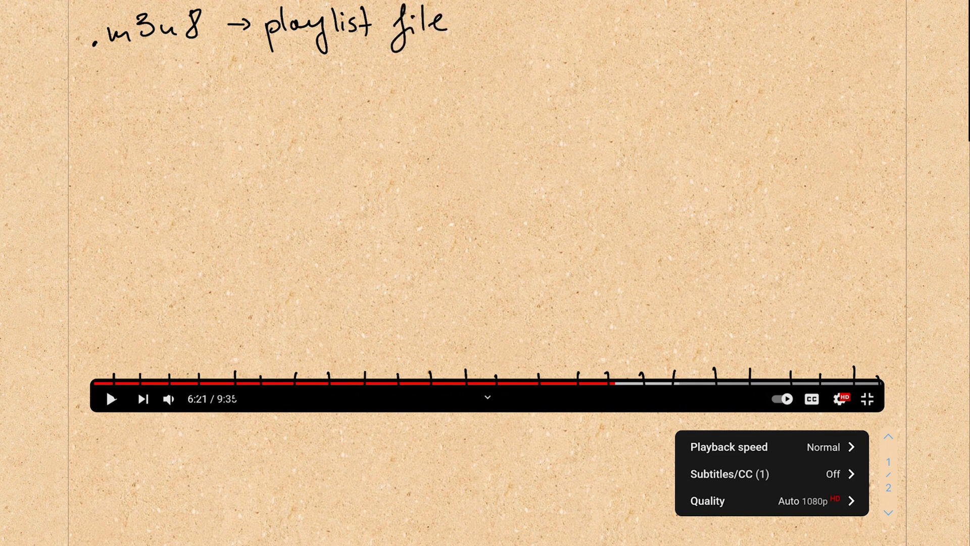
pyautogui.write('/man')
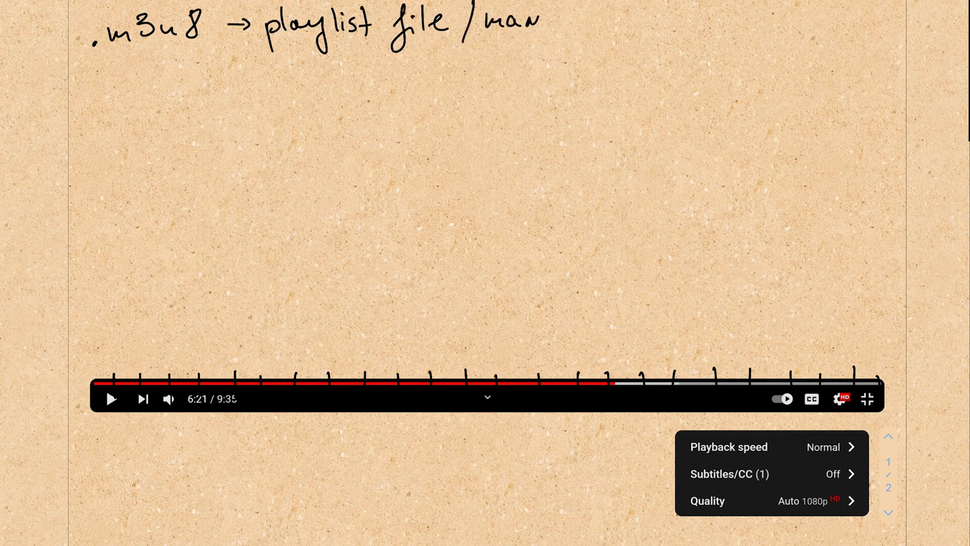
pyautogui.write('ifest')
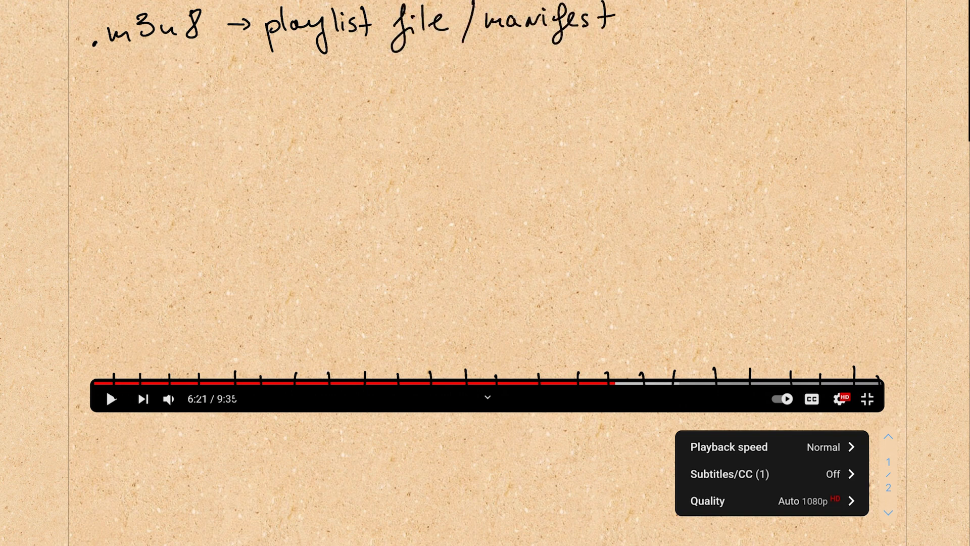
pyautogui.write('file')
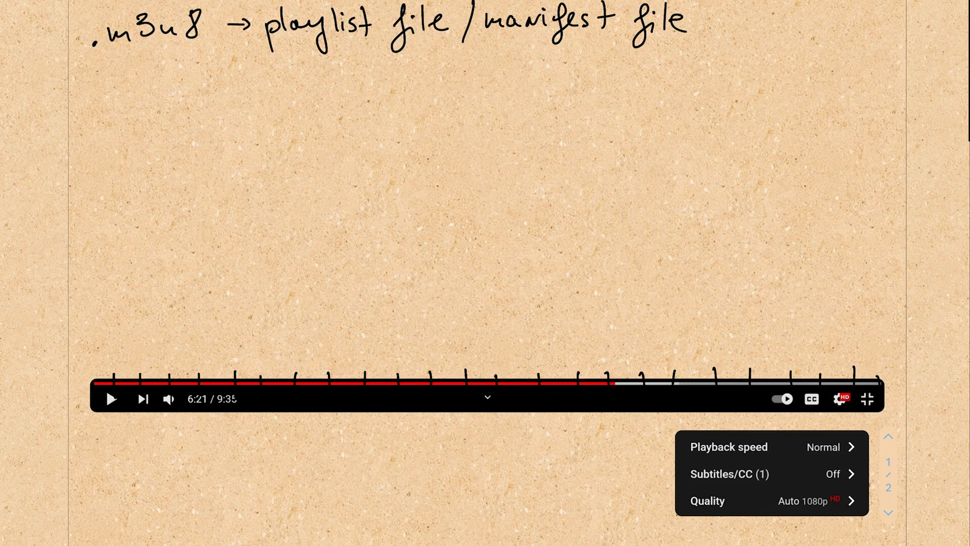
# Write the renditions 360p, 720p and 1080p in a row below.
pyautogui.write('360.')
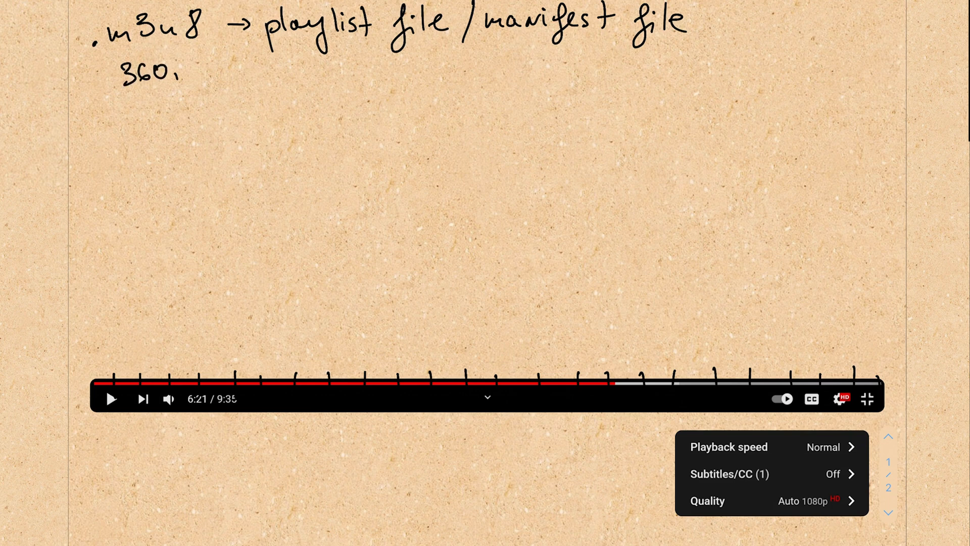
pyautogui.write('p')
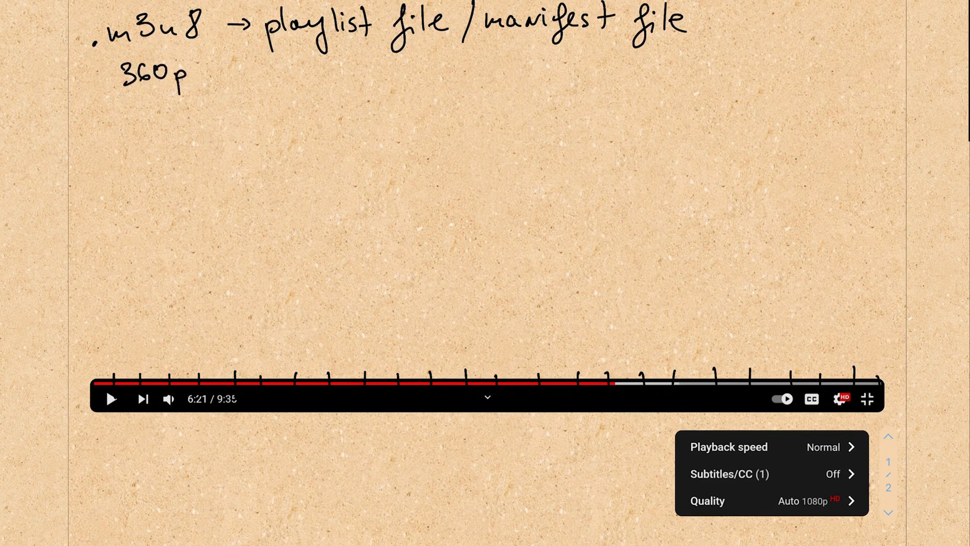
pyautogui.write('720p')
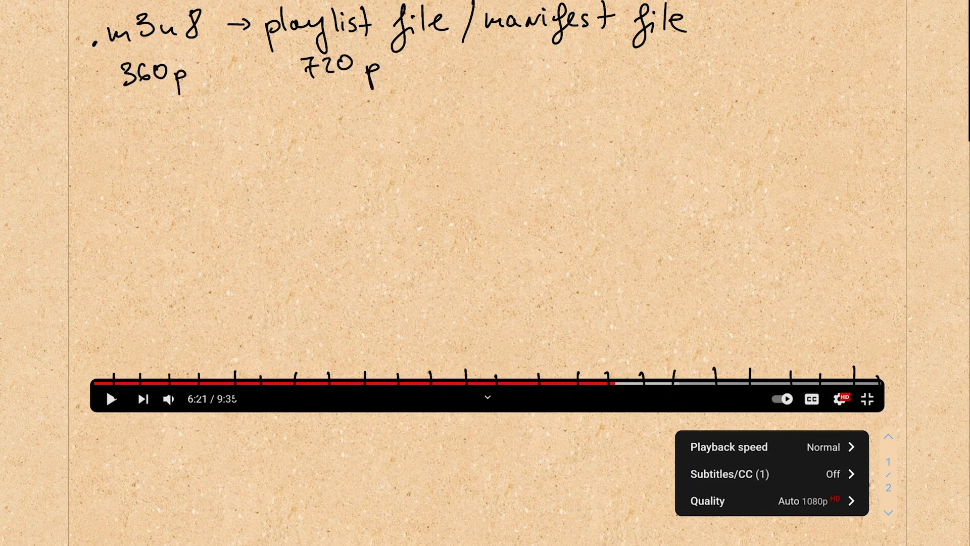
pyautogui.write('1080p')
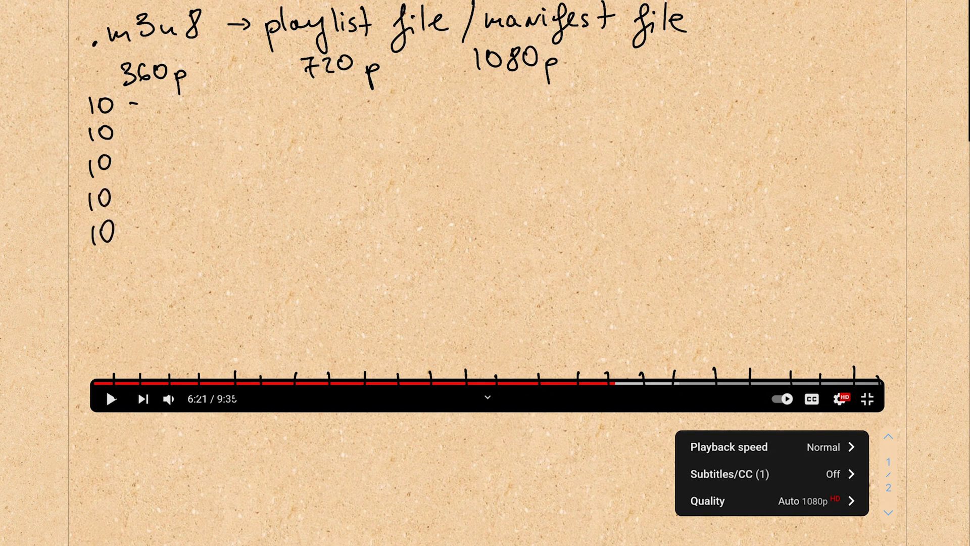
# Point the first 10s chunks to '→URL' and draw dashed columns under 720p and 1080p.
pyautogui.write('→URL')
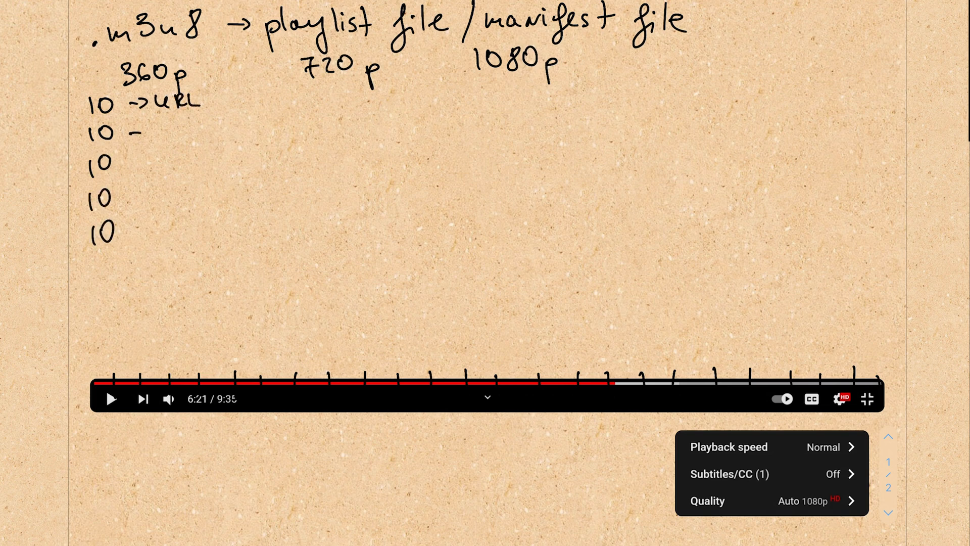
pyautogui.write('→URL')
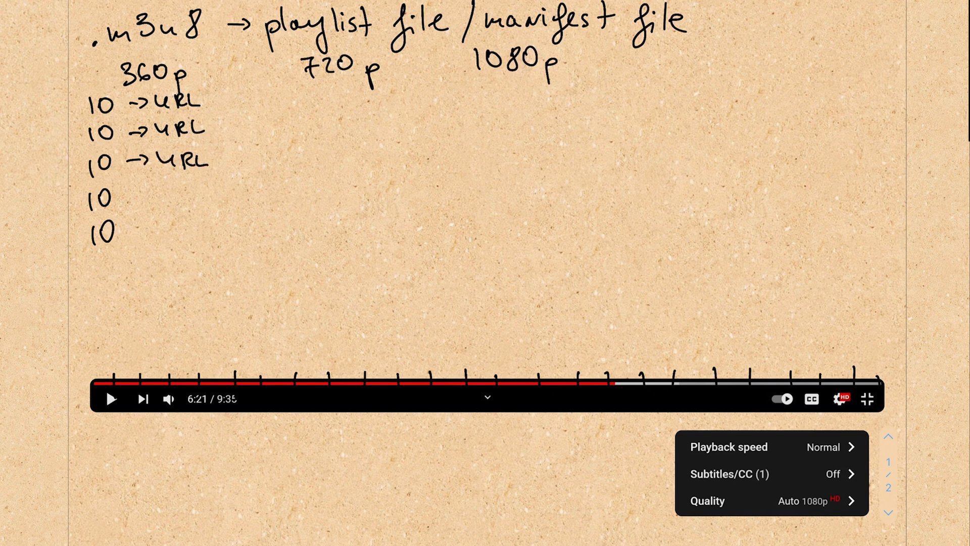
pyautogui.moveTo(340, 93); pyautogui.dragTo(340, 260)
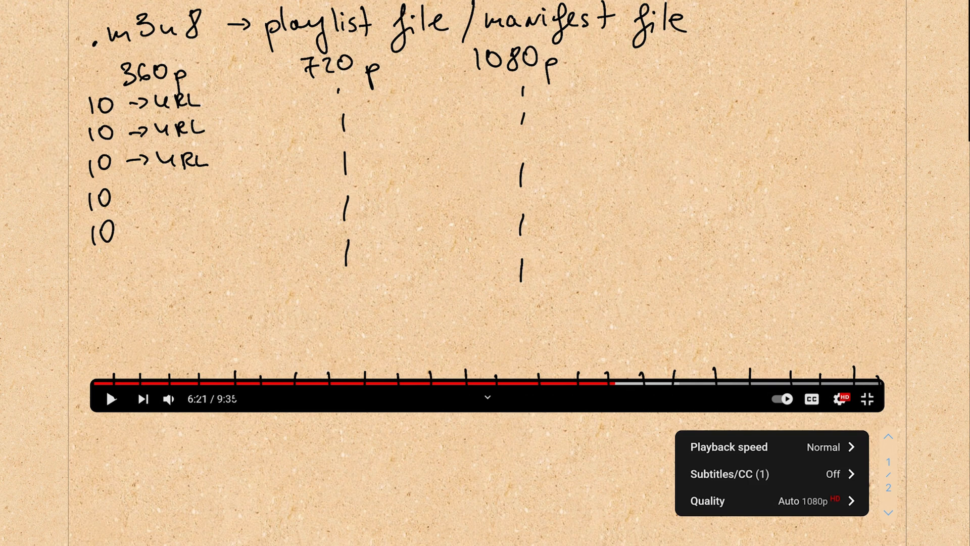
# Write the heading 'Adaptive Bitrate Streaming'.
pyautogui.write('Adaptive')
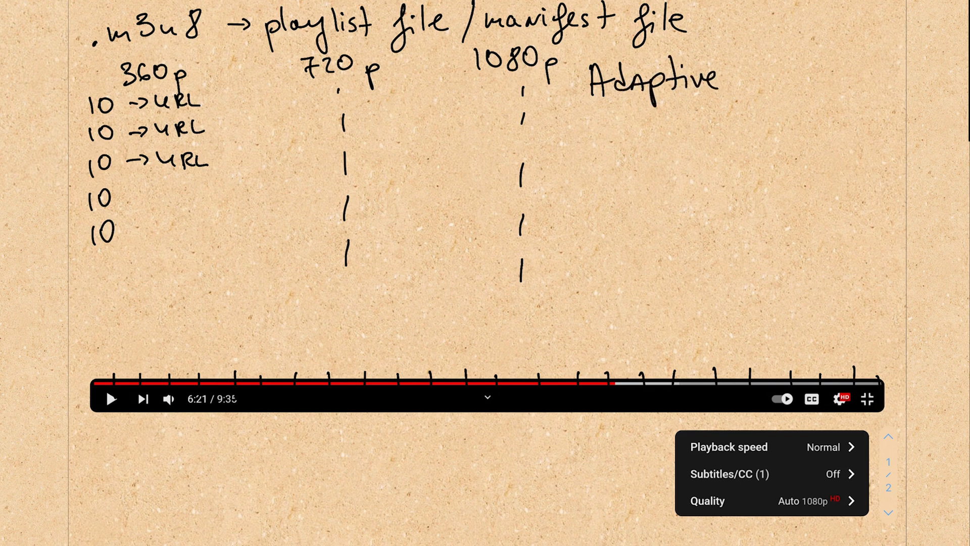
pyautogui.write('Bitrate')
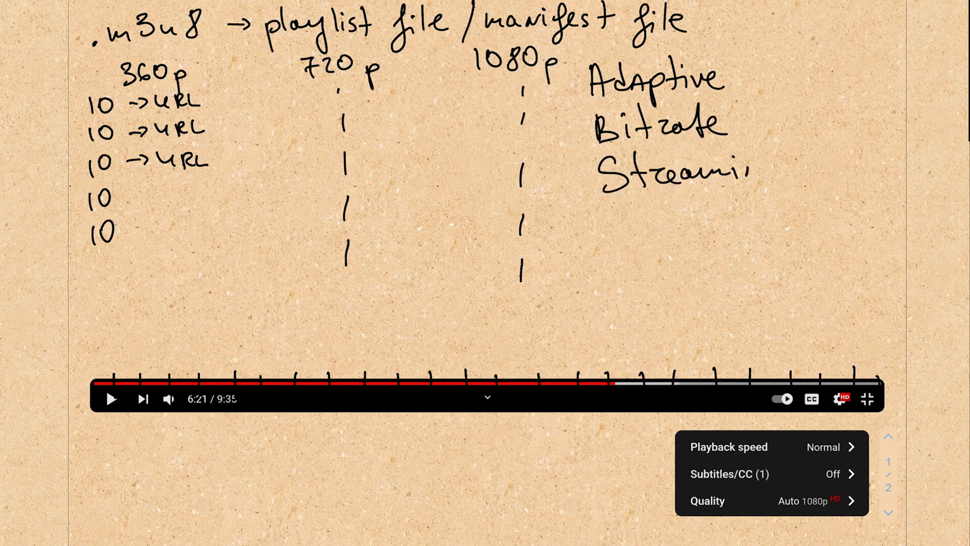
pyautogui.write('ng')
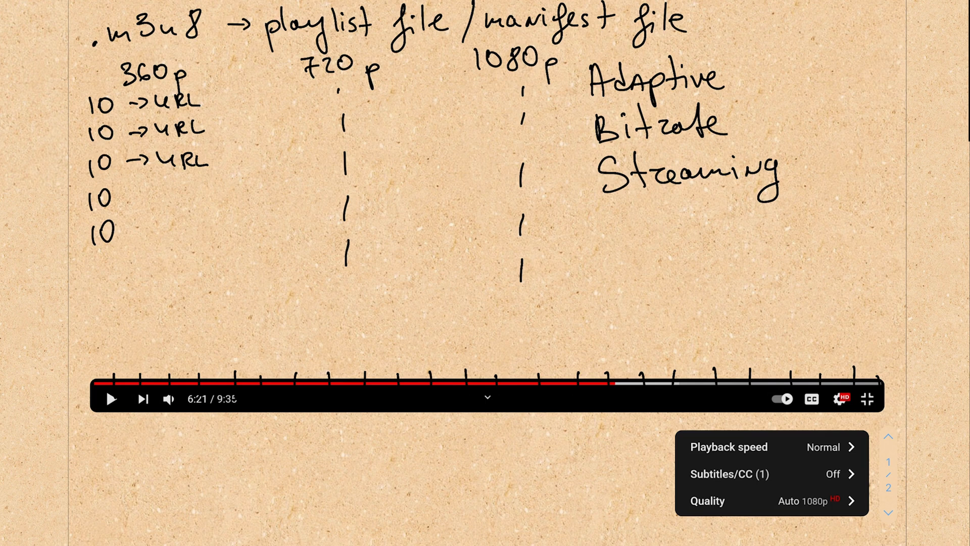
# Bracket the timeline into 360p and 1080p stretches, noting 5 and 10 beneath.
pyautogui.moveTo(99, 374); pyautogui.dragTo(359, 375)
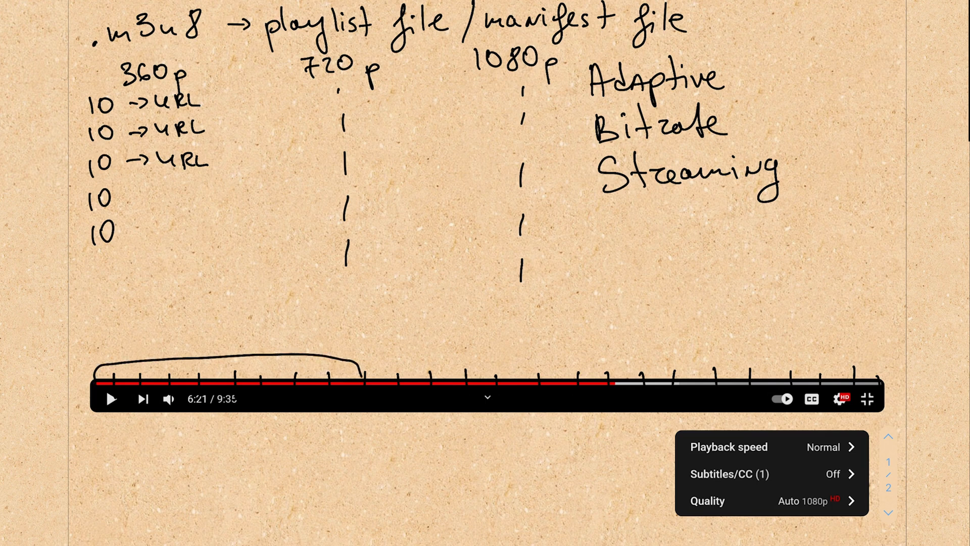
pyautogui.write('360p')
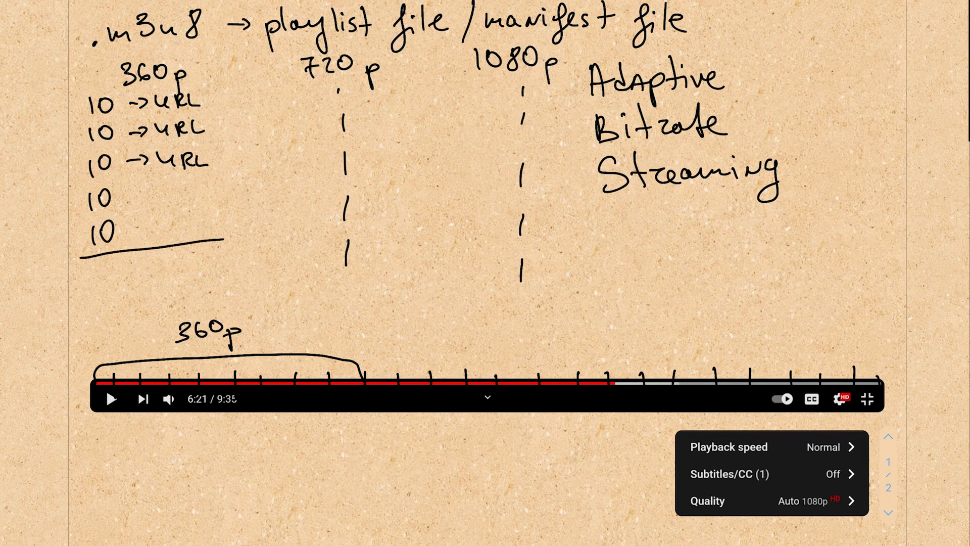
pyautogui.write('5,')
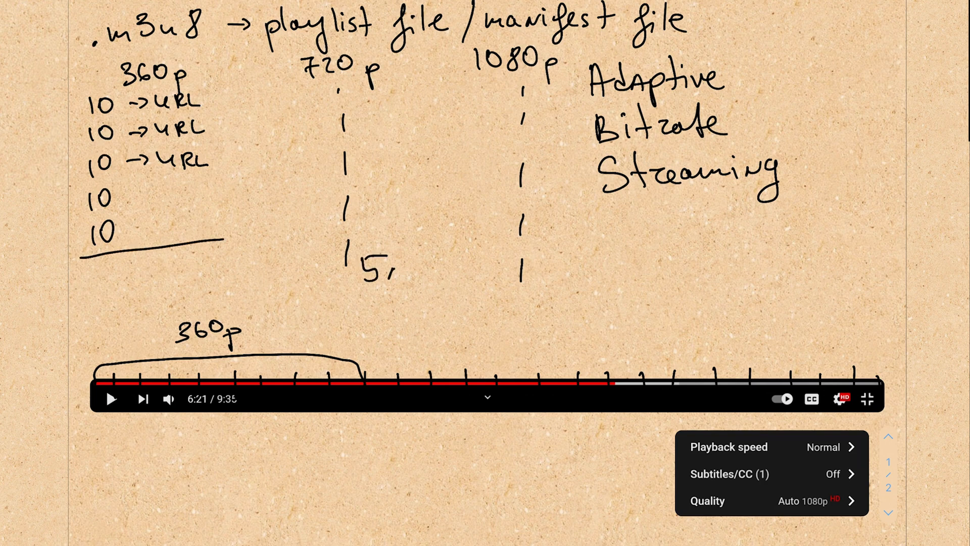
pyautogui.write('10')
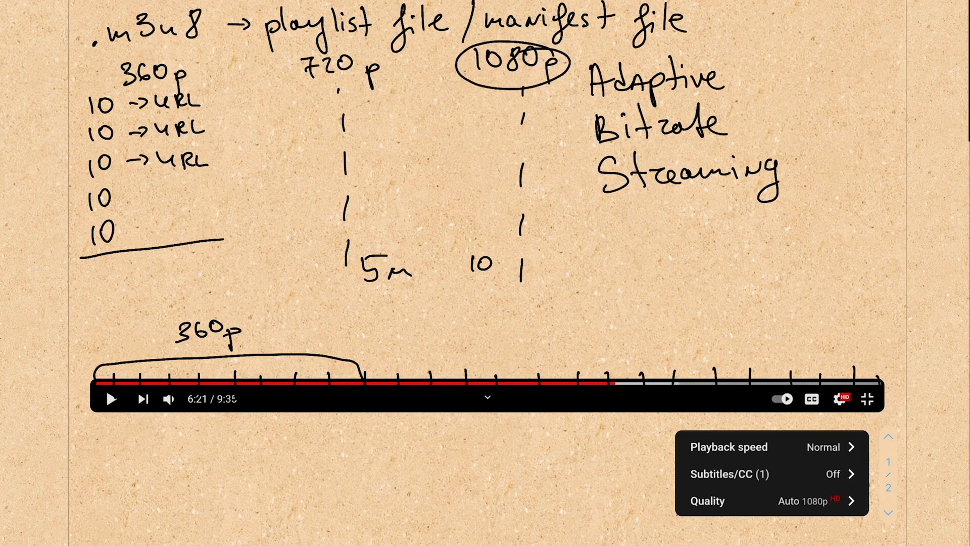
pyautogui.moveTo(365, 374); pyautogui.dragTo(603, 377)
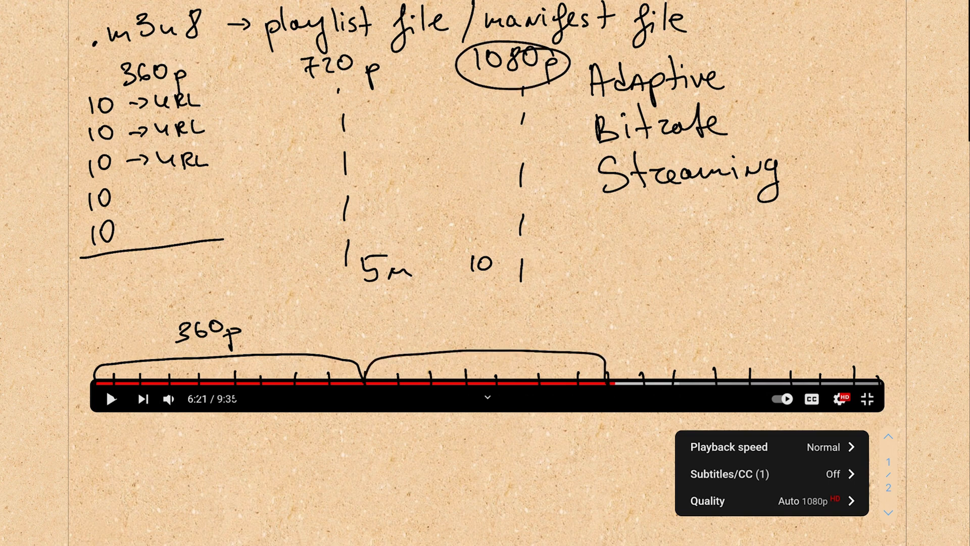
pyautogui.write('108')
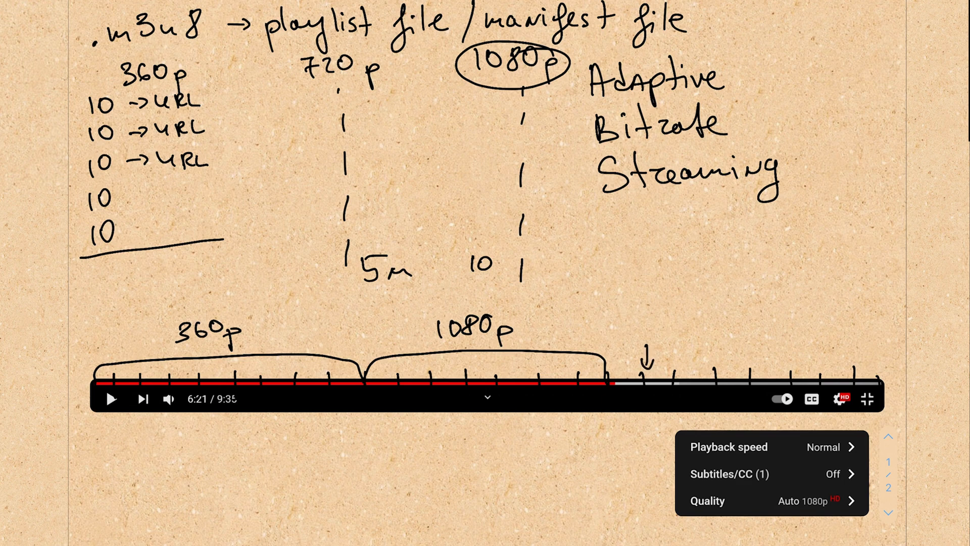
# Mark the BUFFERED point and bracket the timeline's end as 'UNBUFFERED'.
pyautogui.write('BUFF')
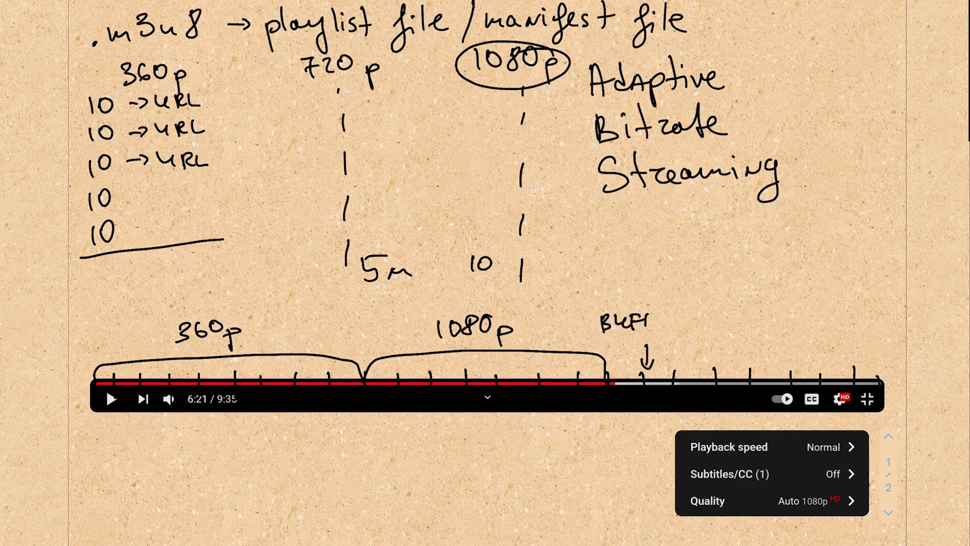
pyautogui.write('FERE')
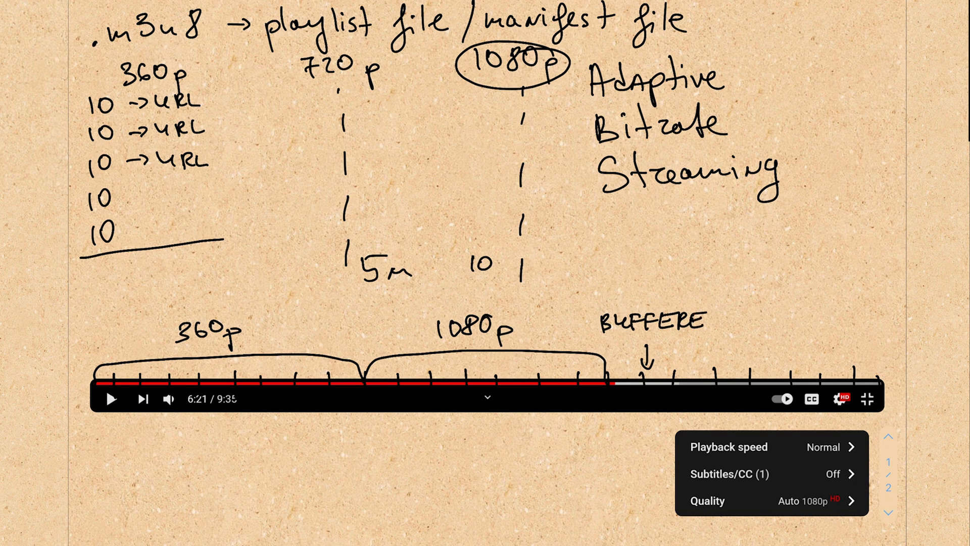
pyautogui.write('D')
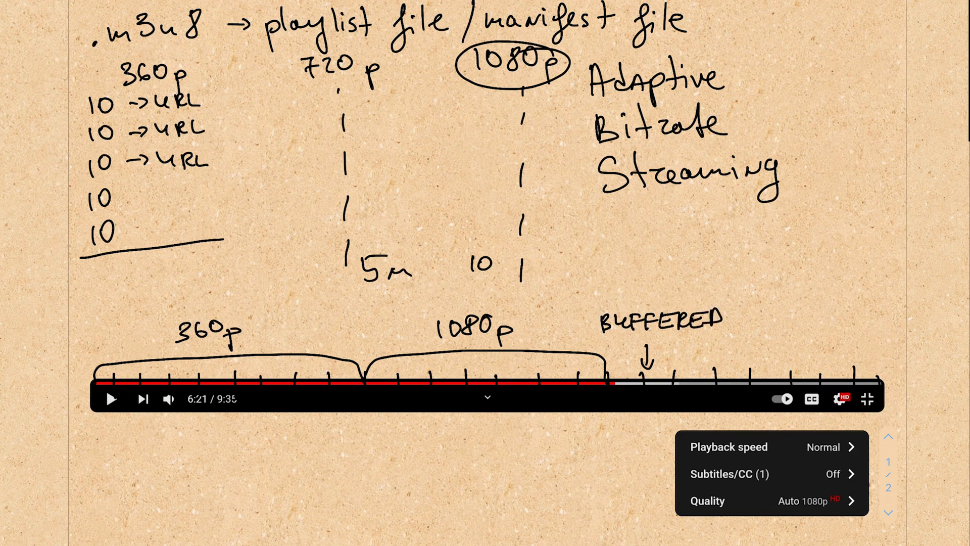
pyautogui.moveTo(668, 371); pyautogui.dragTo(879, 372)
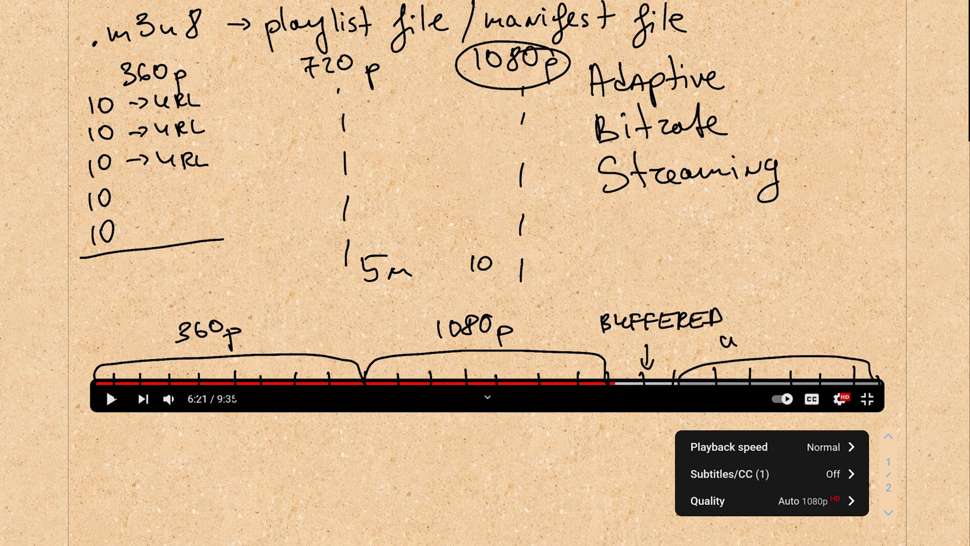
pyautogui.write('UN BUF')
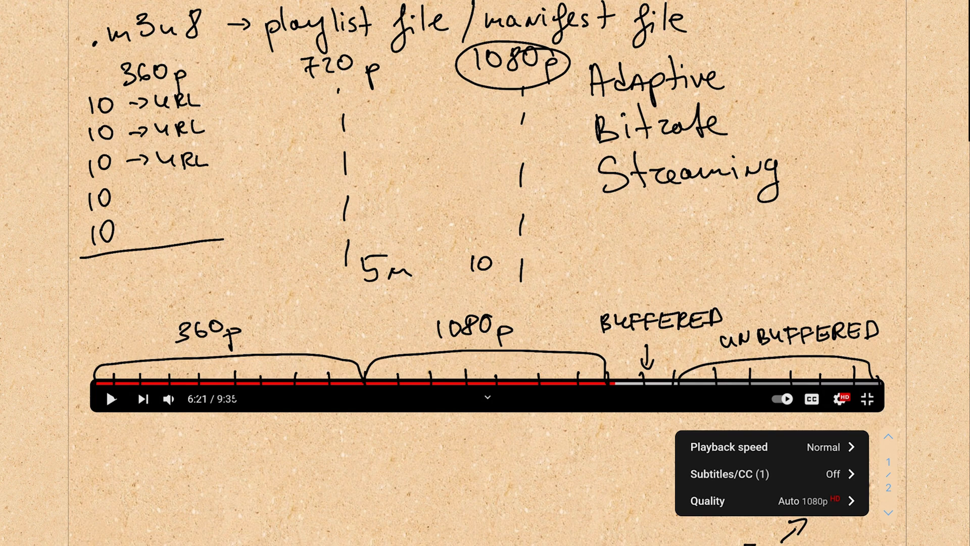
# Handwrite 'WebVTT' under the player bar with 'segmented' written above it.
pyautogui.write('W')
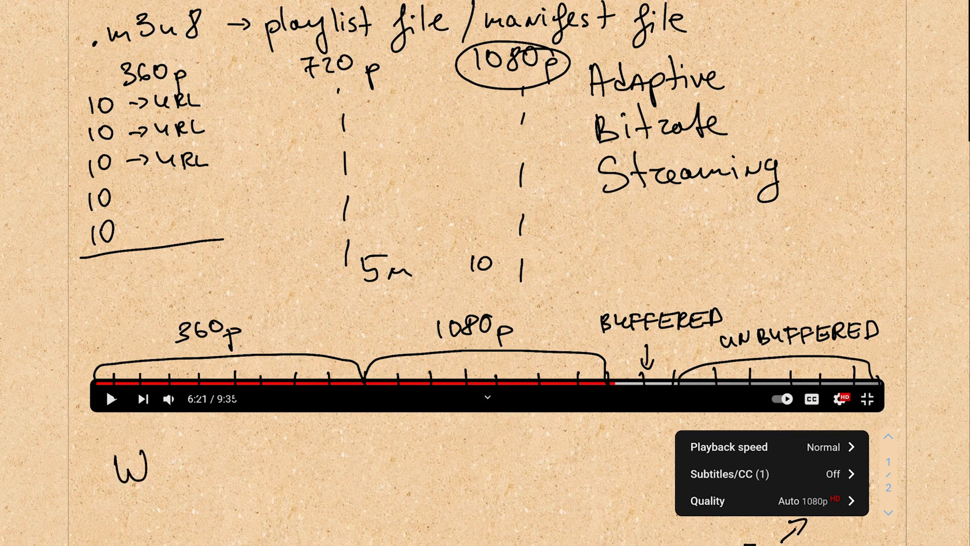
pyautogui.write('ebUI')
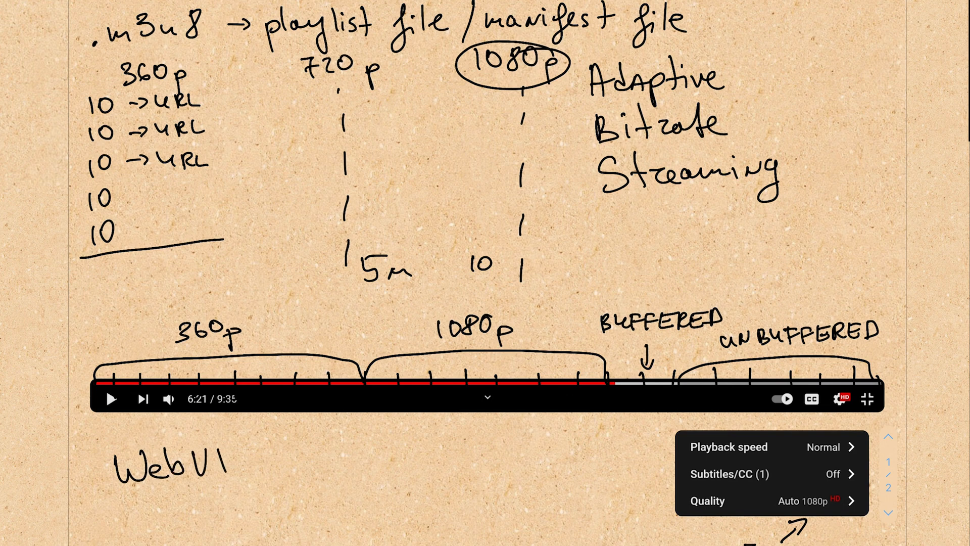
pyautogui.write('TT')
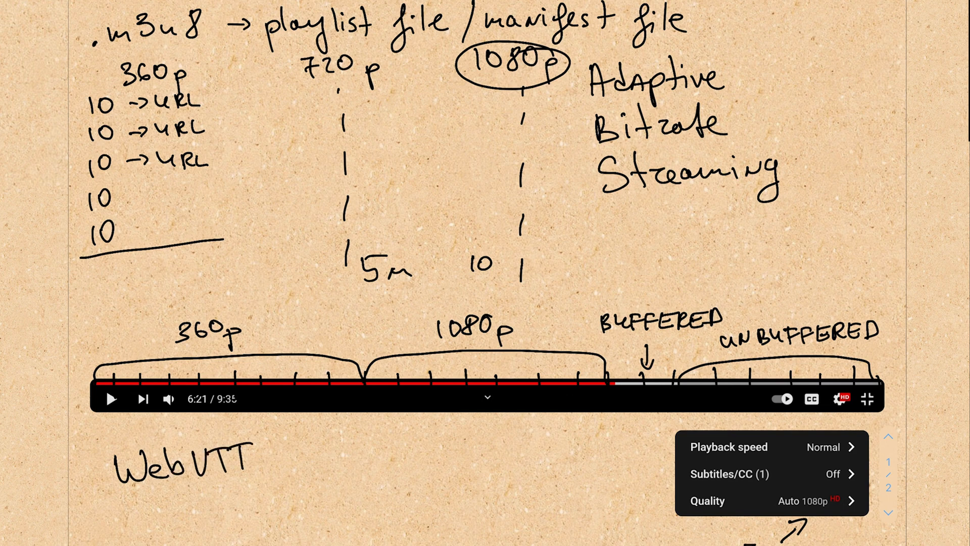
pyautogui.write('segi')
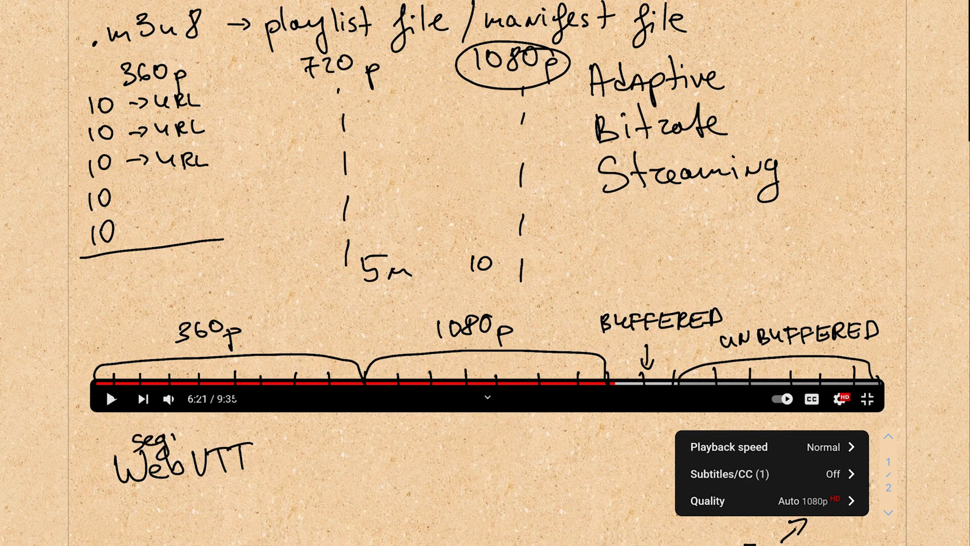
pyautogui.write('segmented')
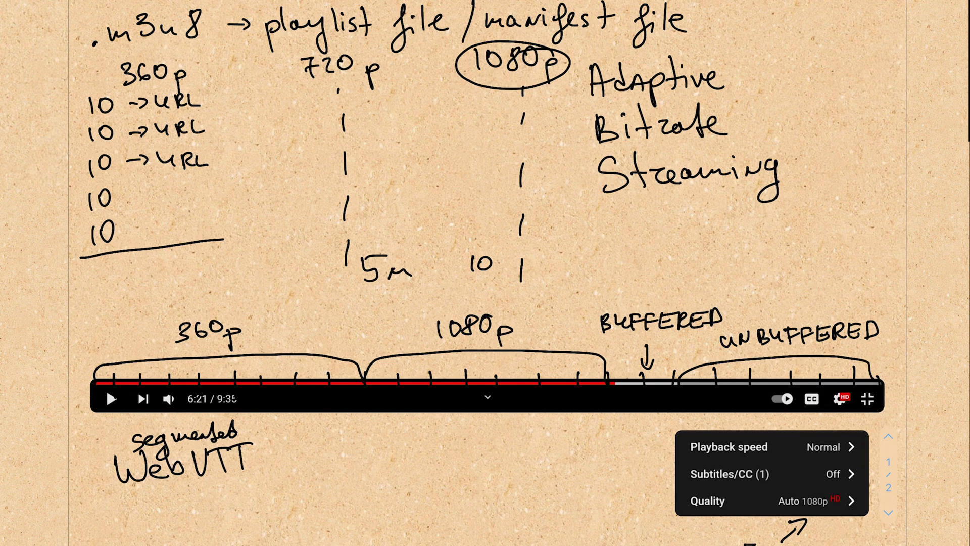
# Write '10min × 60fps' under the player bar, underlining fps, with '1x → 2x' below.
pyautogui.write('10min x 60f')
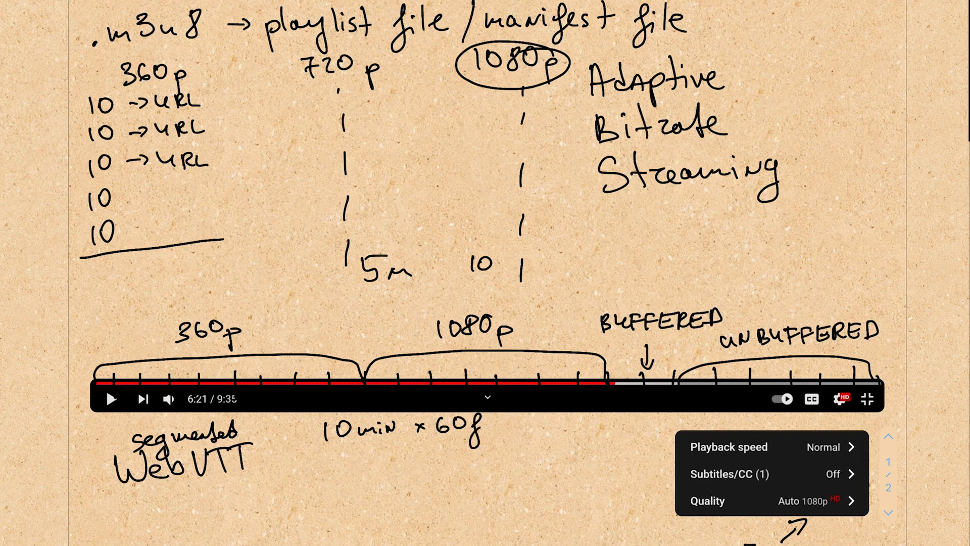
pyautogui.write('ps')
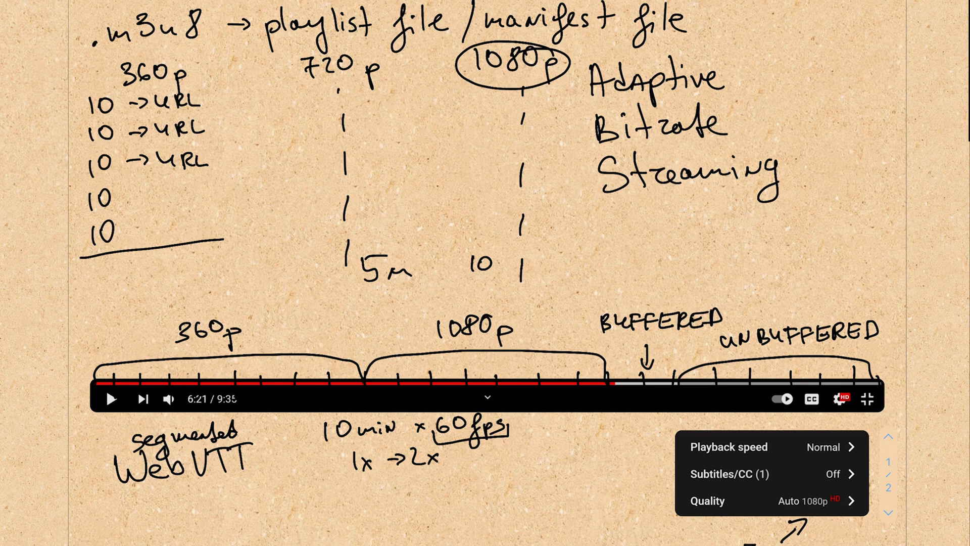
# Write a circled '30 × 30s' with '1s' marks above and '60fps' underneath.
pyautogui.write('30')
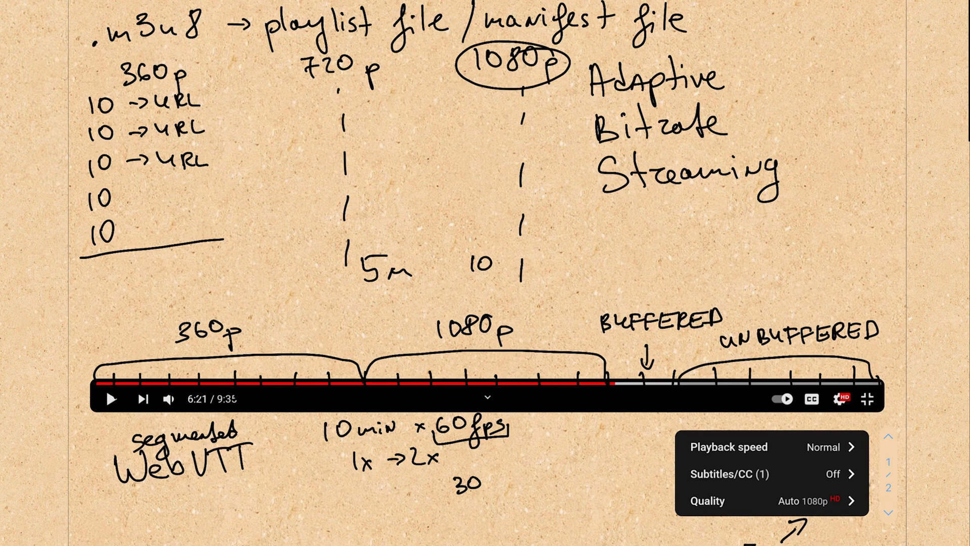
pyautogui.write('1s')
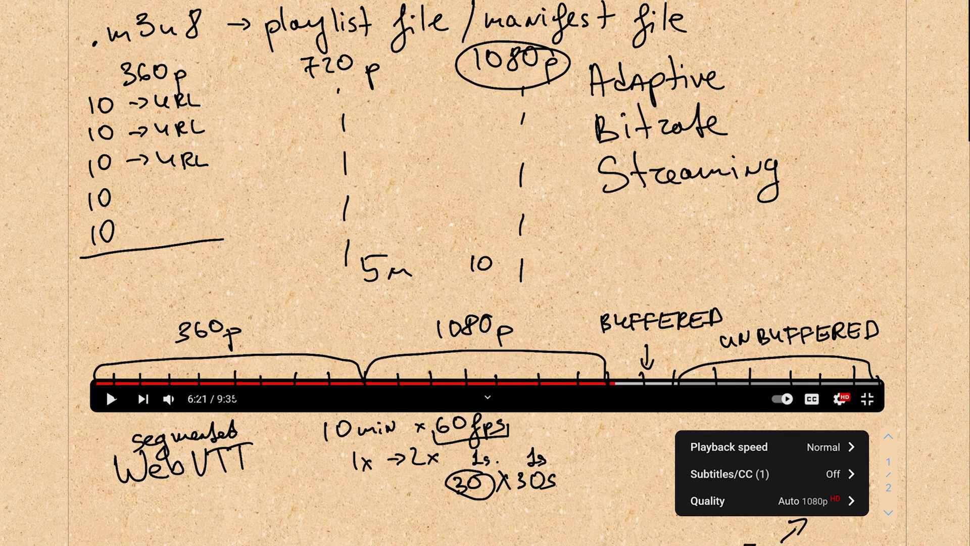
pyautogui.write('60f')
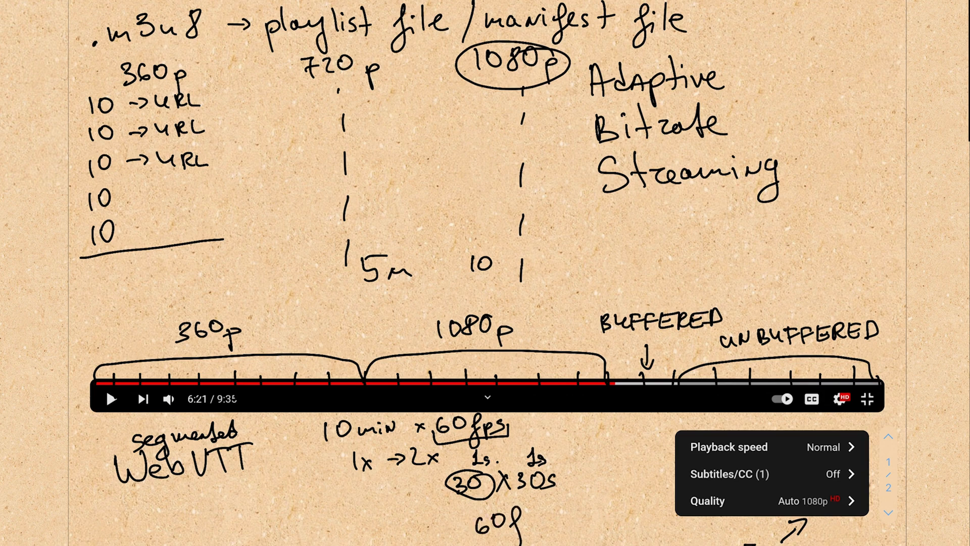
pyautogui.write('ps')
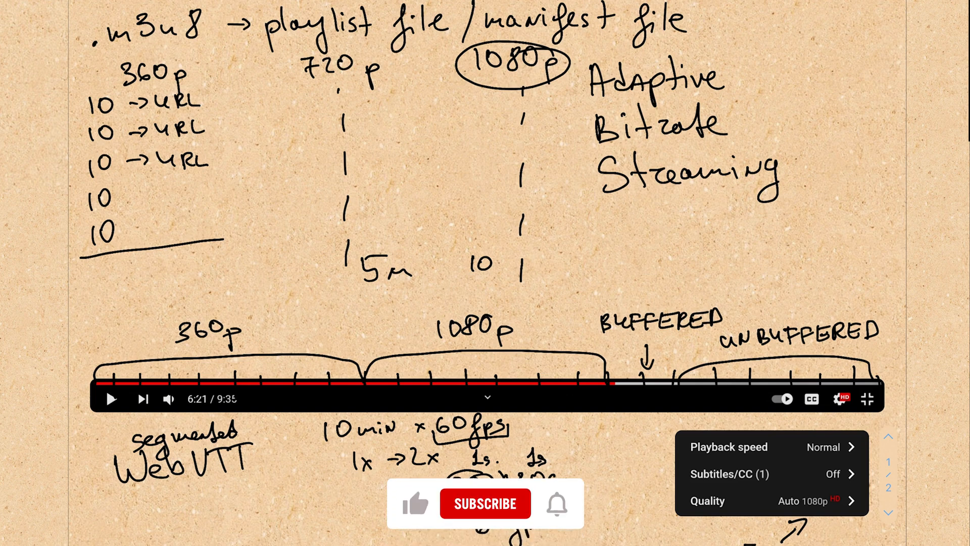
pyautogui.click(485, 503)
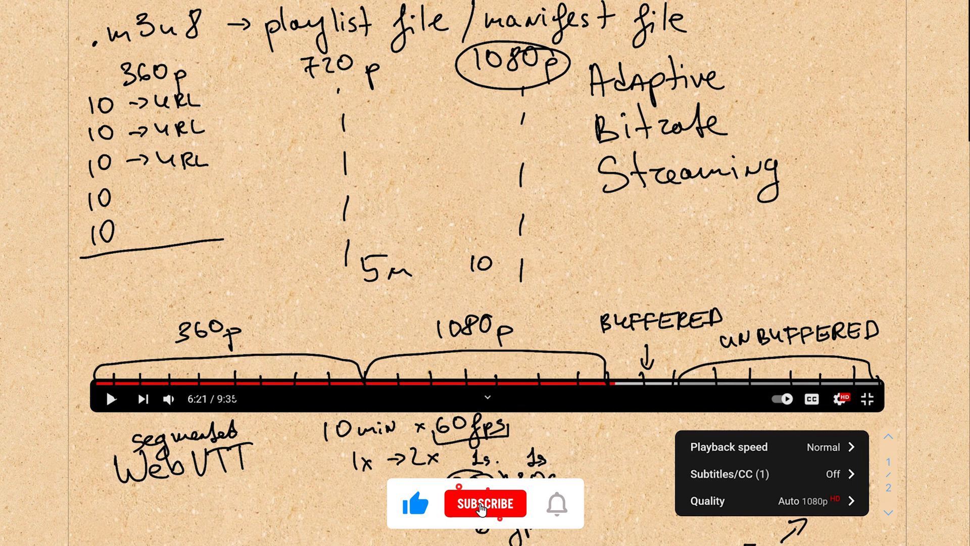
pyautogui.click(486, 503)
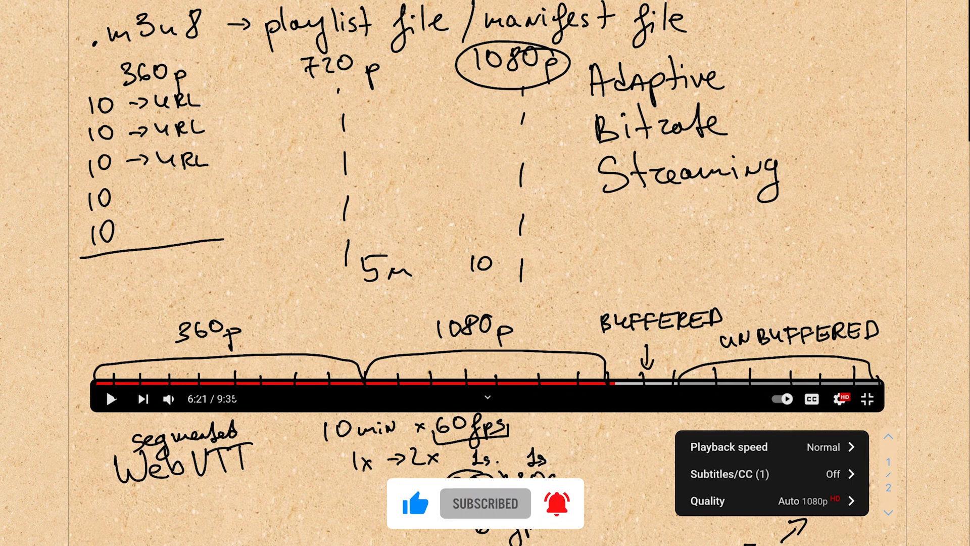